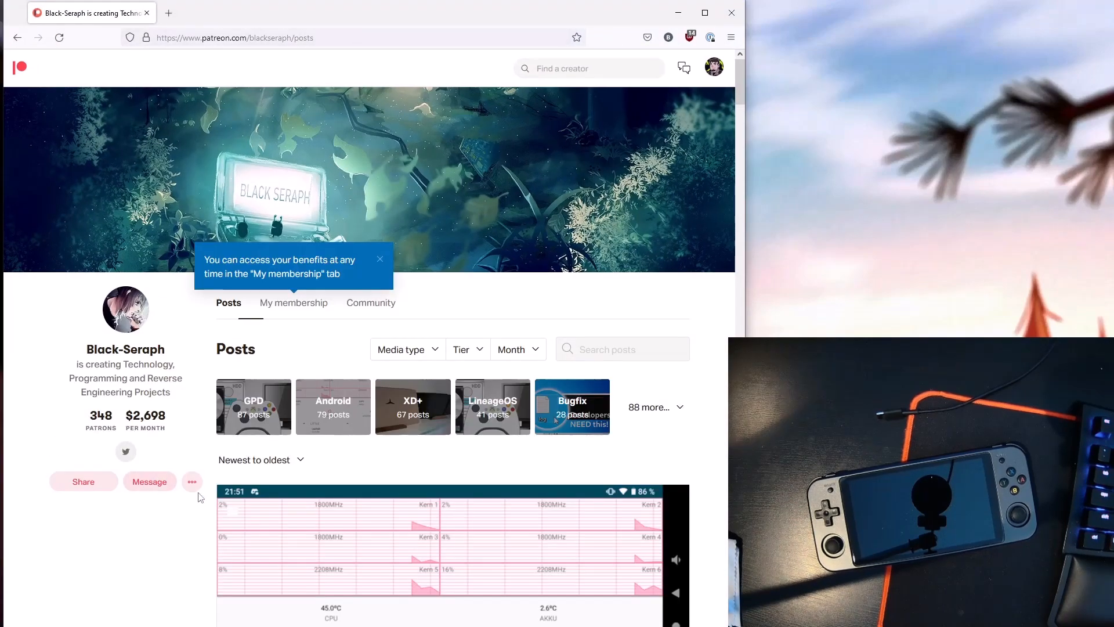
{"action": "scroll", "scroll_direction": "down", "scroll_amount": 3}
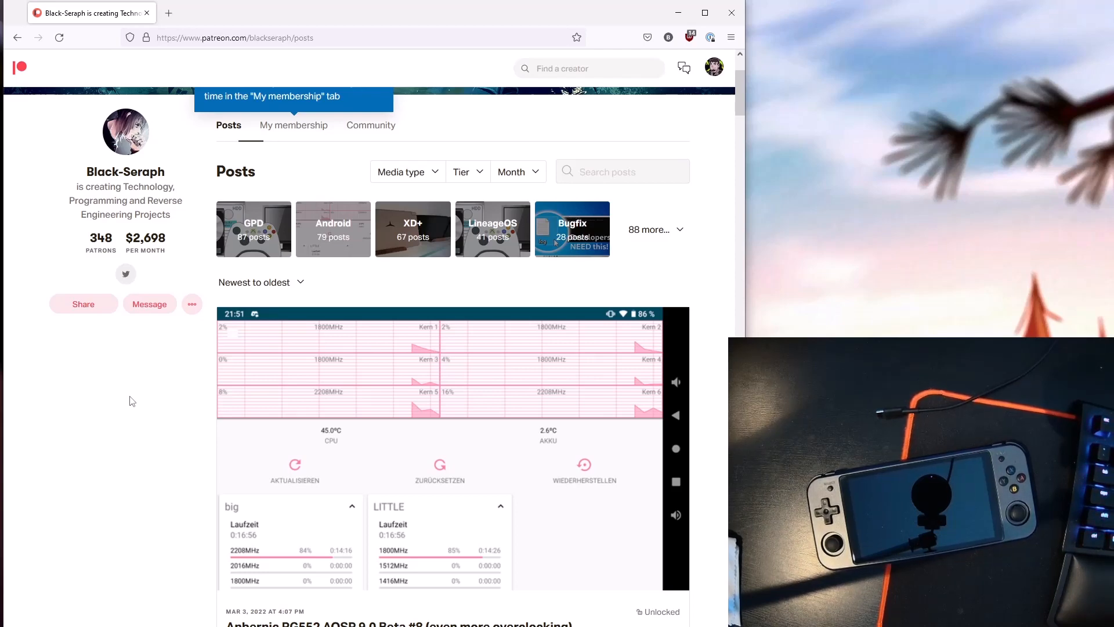
{"action": "mouse_move", "coordinate": [131, 506]}
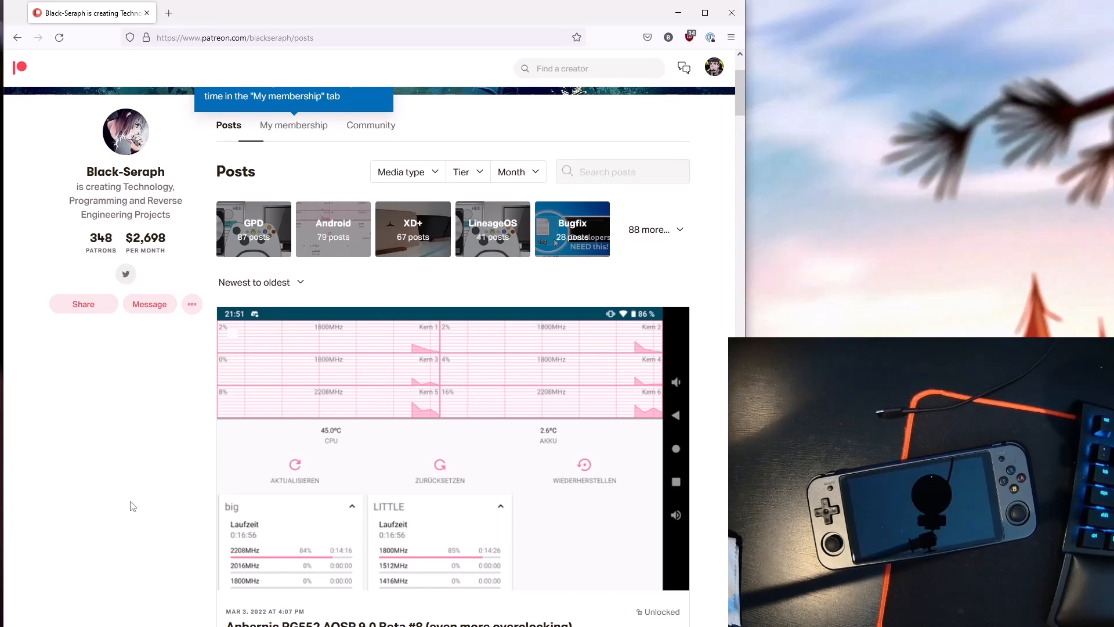
{"action": "scroll", "scroll_direction": "down", "scroll_amount": 3}
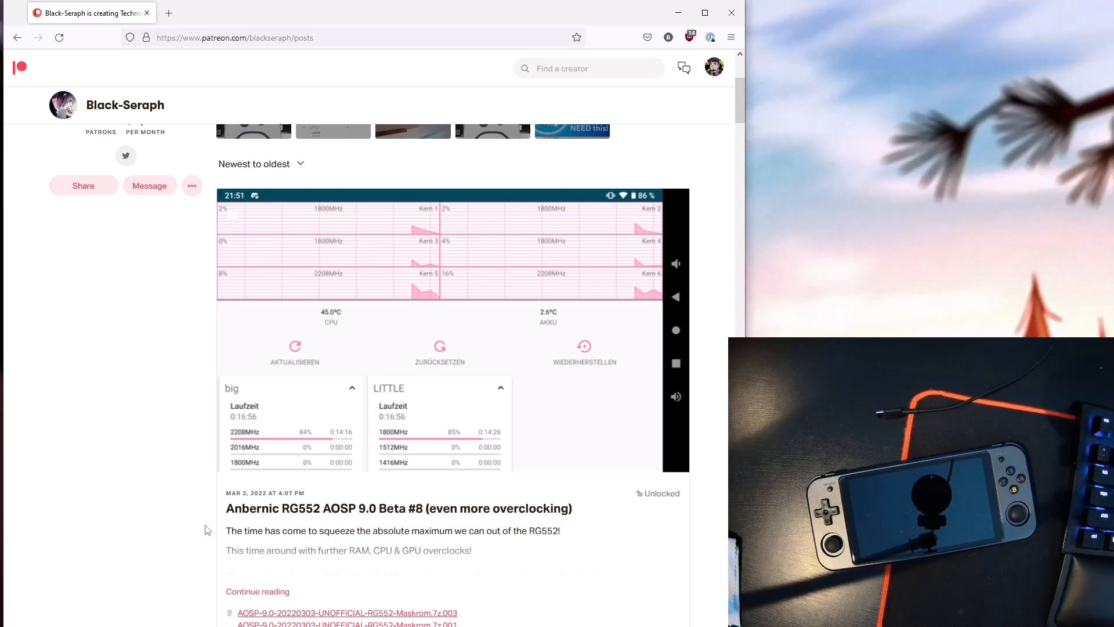
{"action": "scroll", "scroll_direction": "down", "scroll_amount": 3}
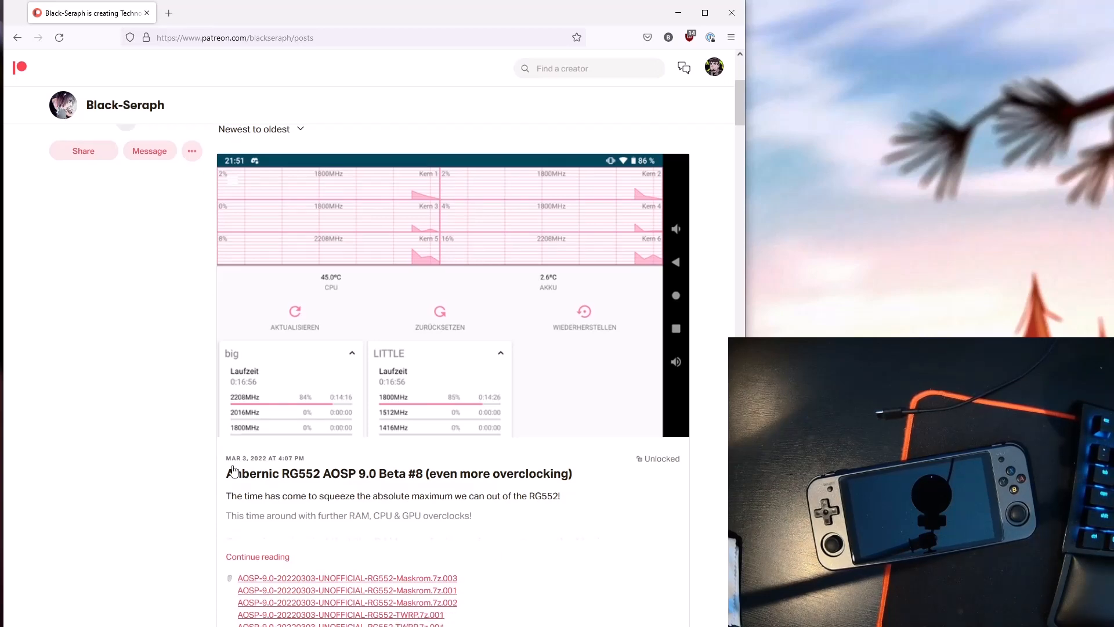
{"action": "scroll", "scroll_direction": "down", "scroll_amount": 3}
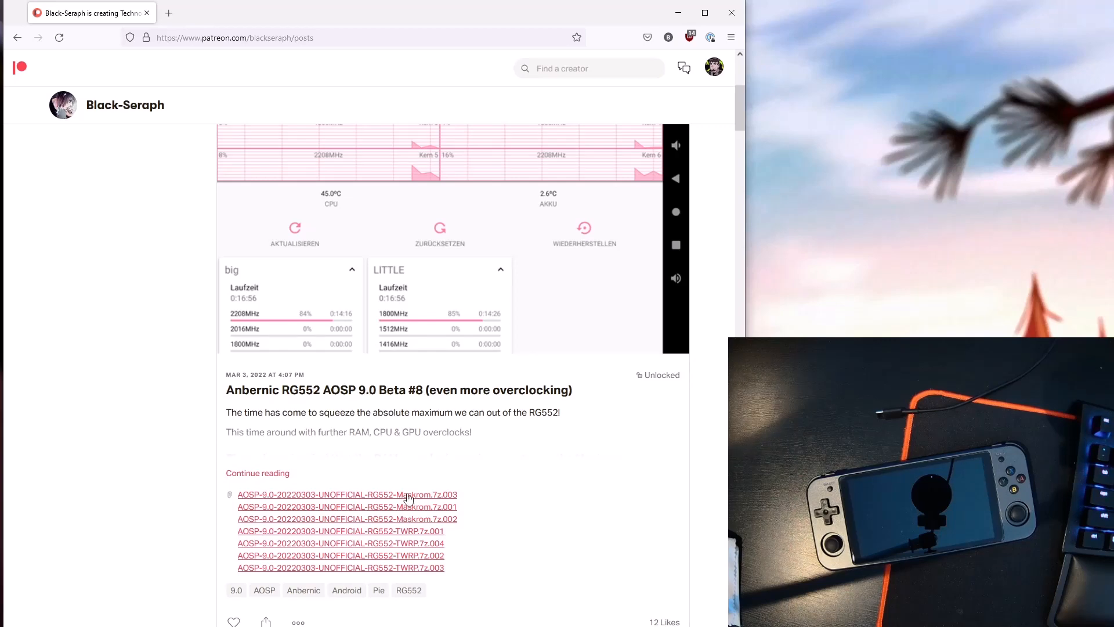
{"action": "mouse_move", "coordinate": [406, 522]}
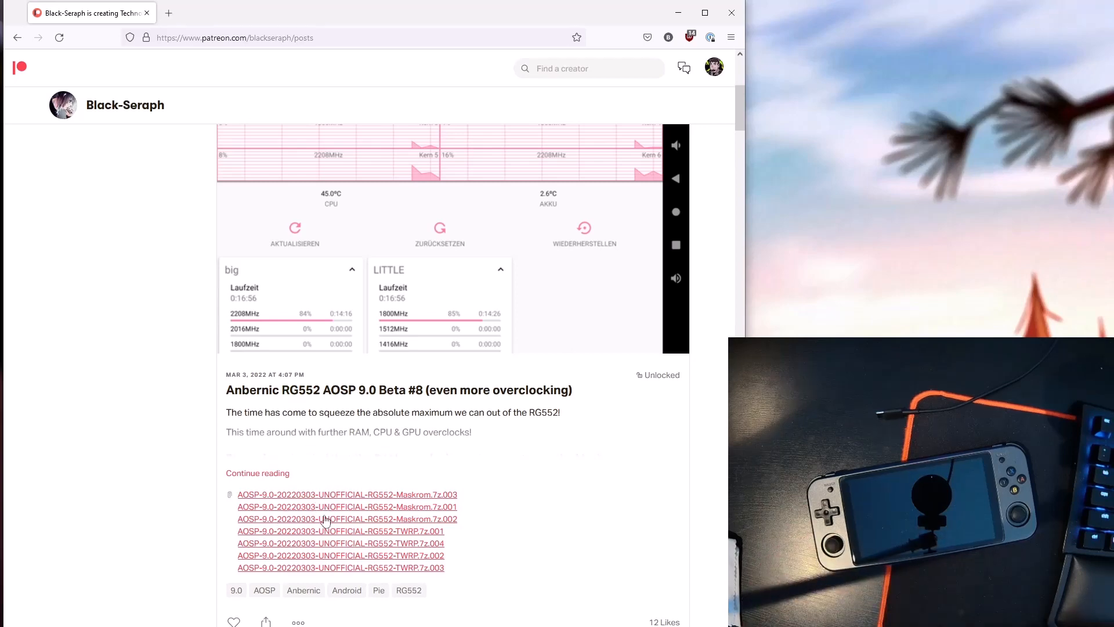
{"action": "mouse_move", "coordinate": [282, 503]}
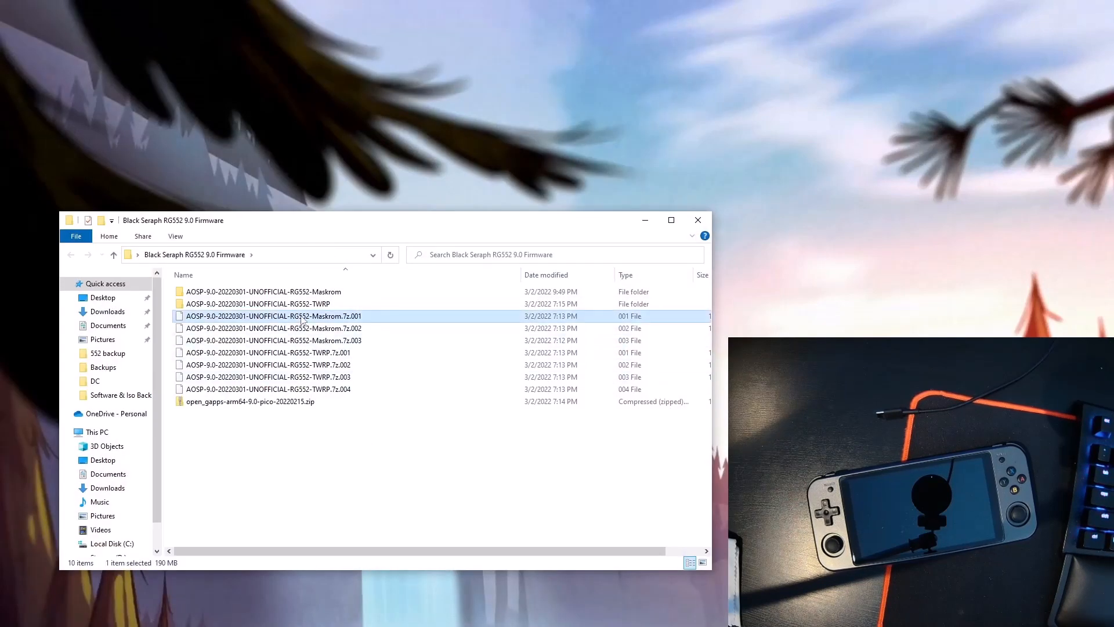
{"action": "mouse_move", "coordinate": [312, 327]}
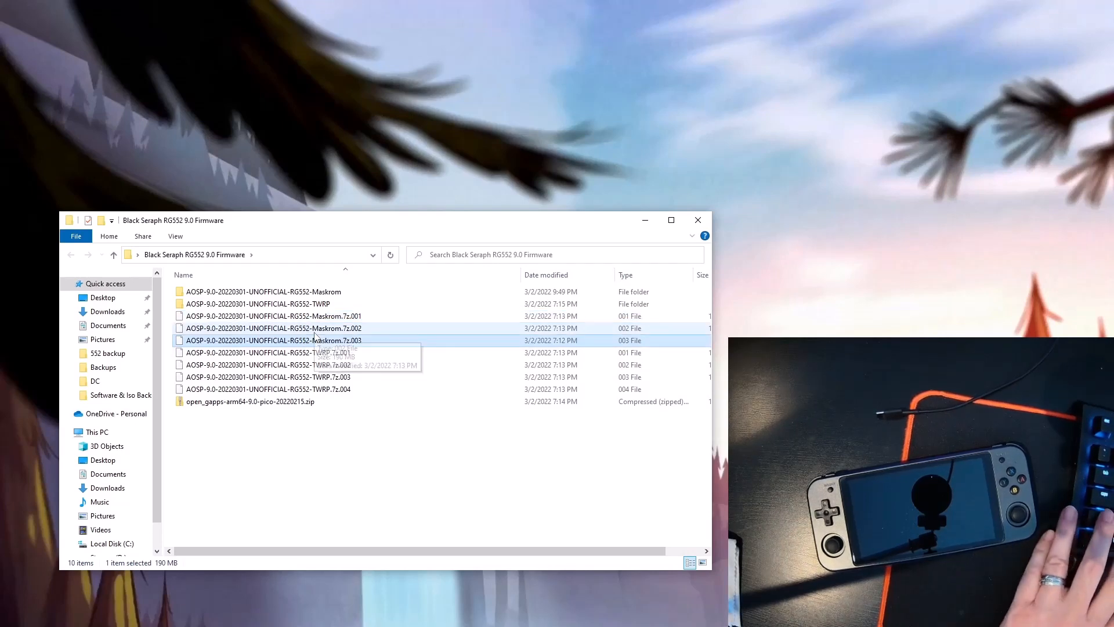
- Extract the three Maskrom .7z parts here with 7-Zip, producing the Maskrom folder
{"action": "left_click", "coordinate": [274, 327]}
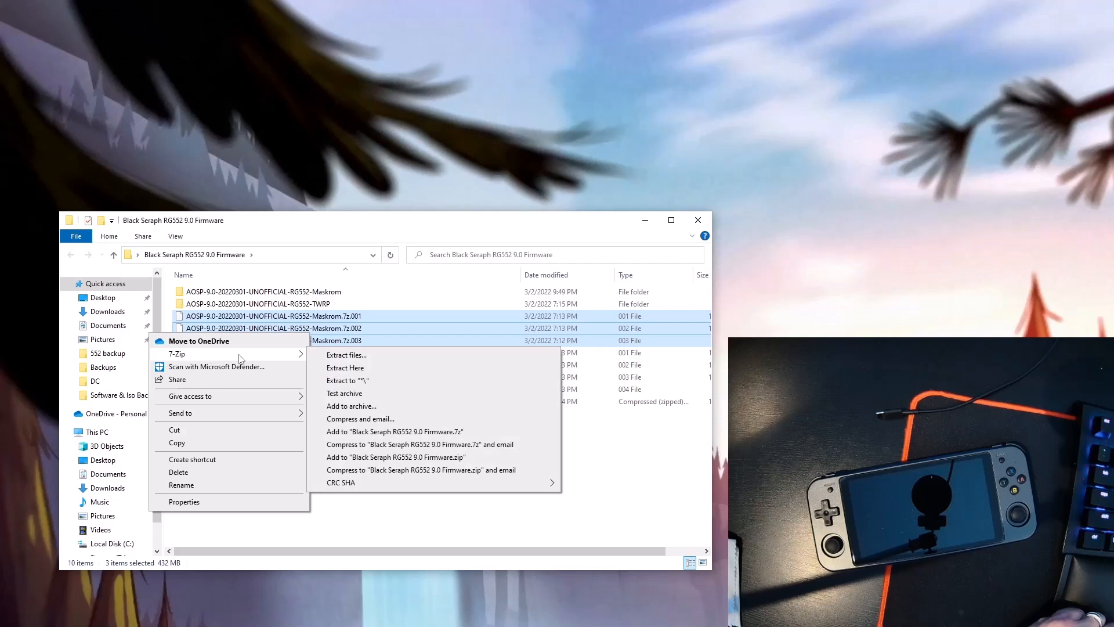
{"action": "mouse_move", "coordinate": [353, 369]}
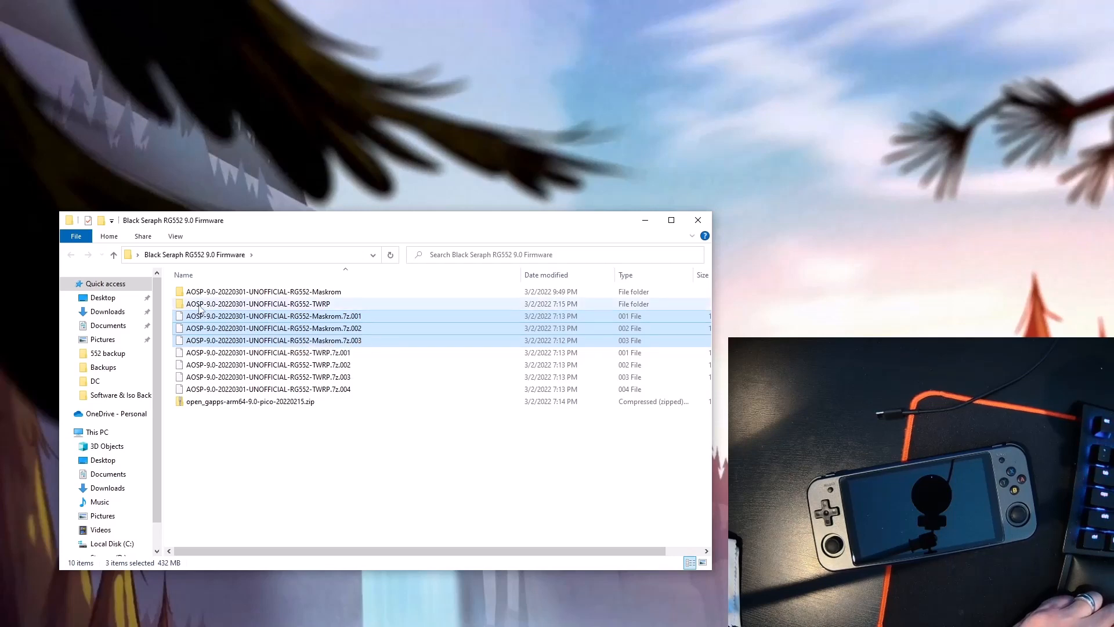
{"action": "left_click", "coordinate": [263, 291]}
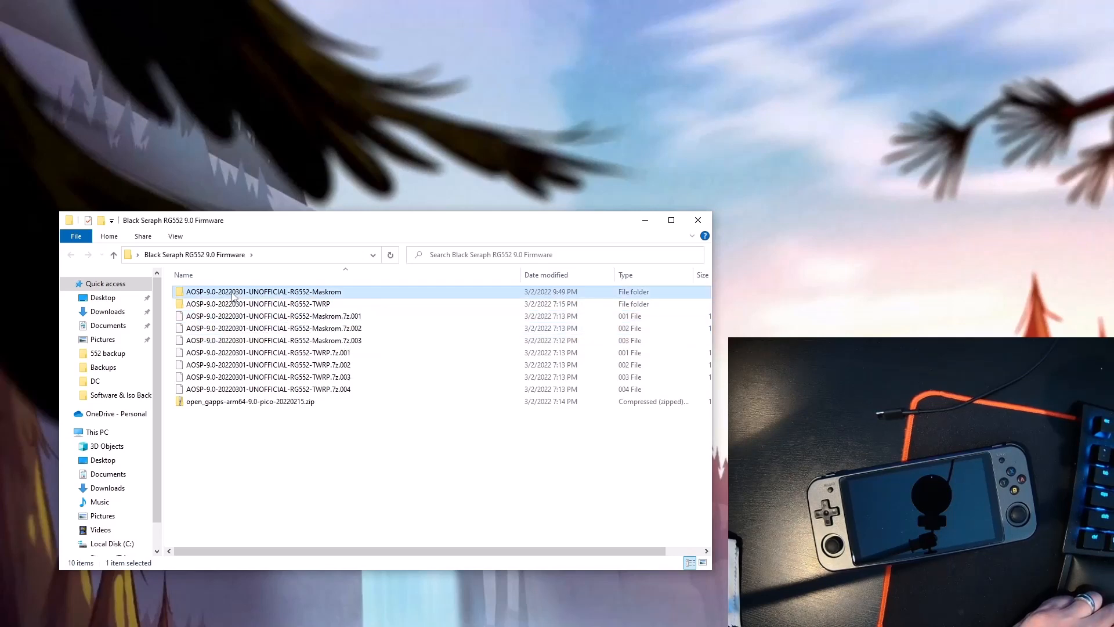
- Run DriverInstall.exe from Maskrom\Driver, install the Rockchip driver and close RK Driver Assistant
{"action": "double_click", "coordinate": [264, 292]}
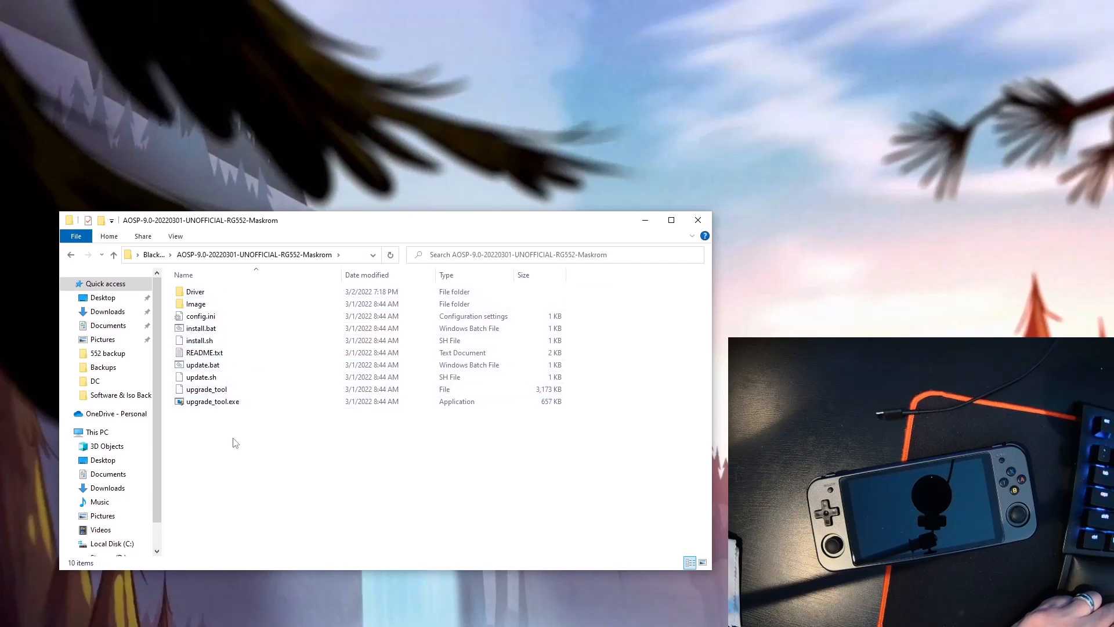
{"action": "left_click", "coordinate": [204, 353]}
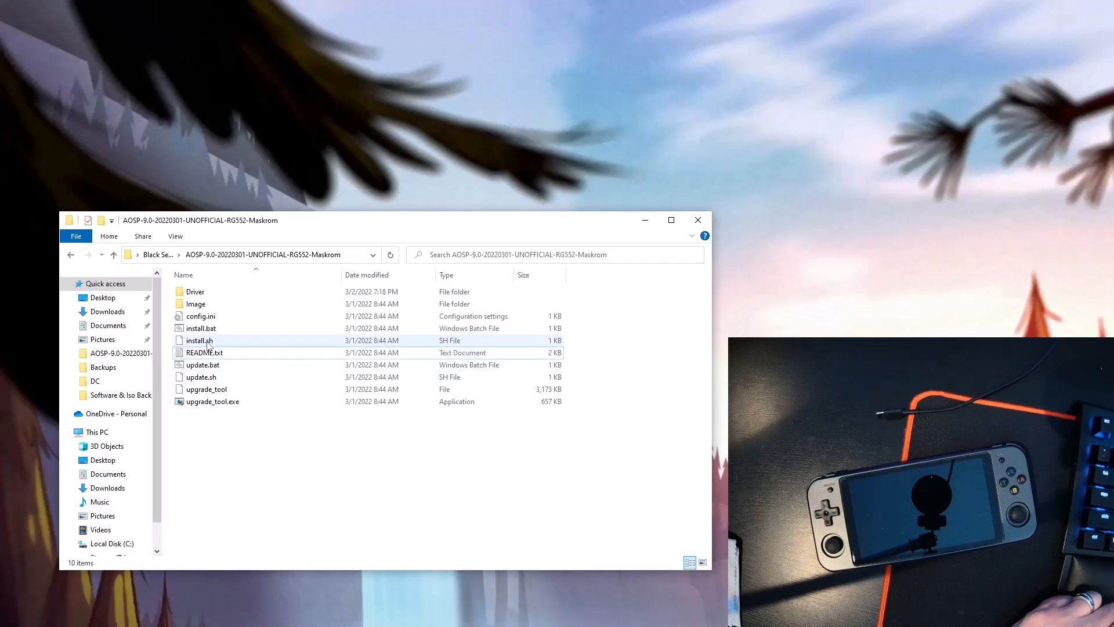
{"action": "left_click", "coordinate": [195, 291]}
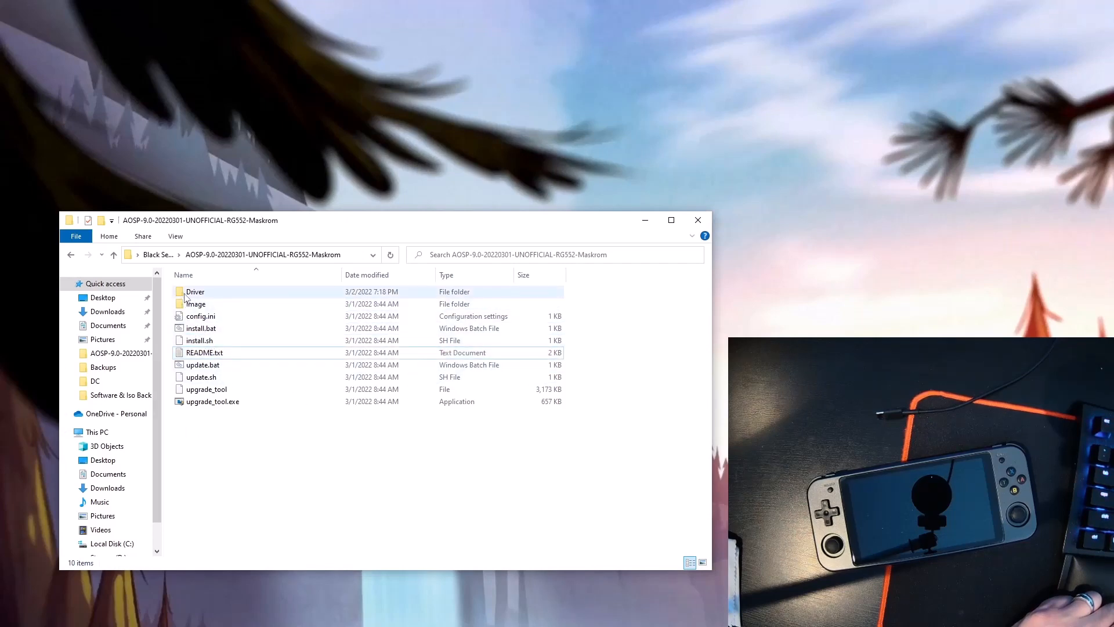
{"action": "double_click", "coordinate": [195, 291]}
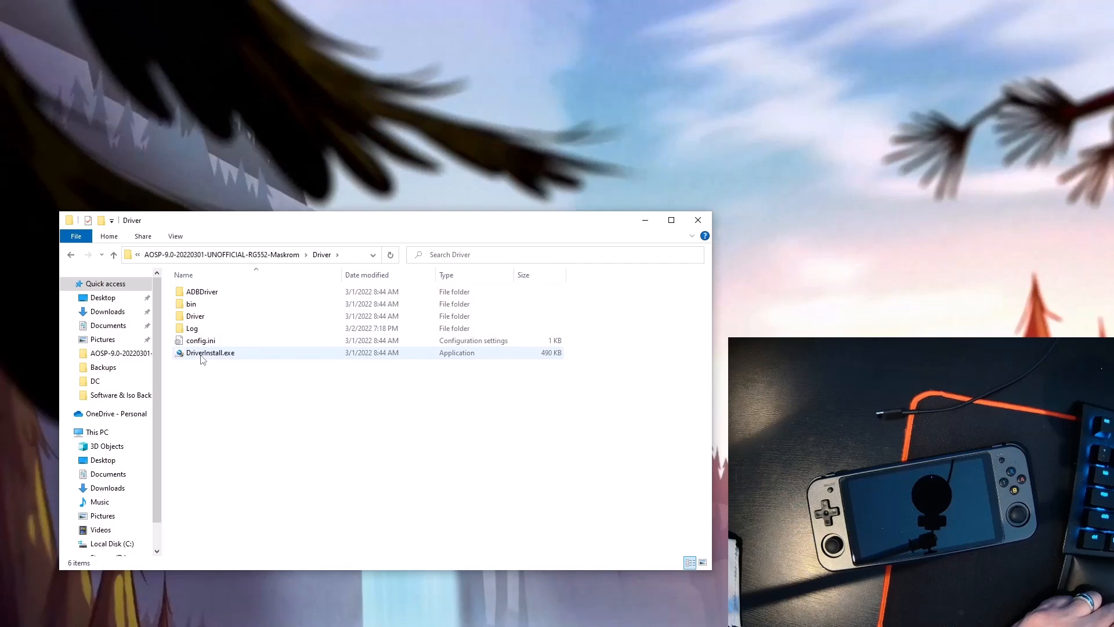
{"action": "double_click", "coordinate": [210, 353]}
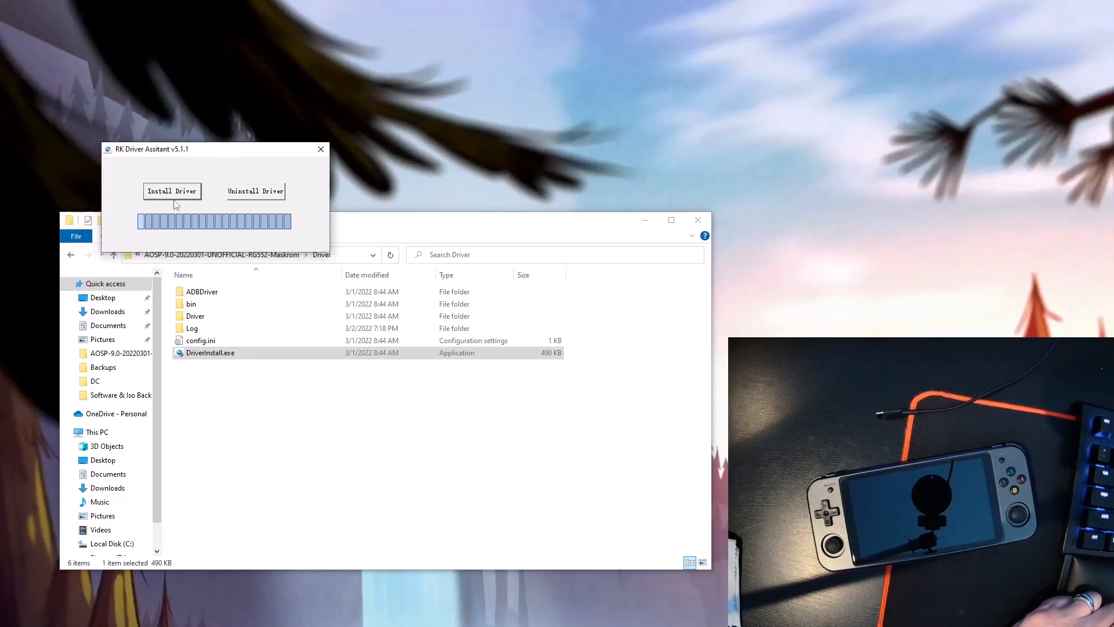
{"action": "mouse_move", "coordinate": [288, 167]}
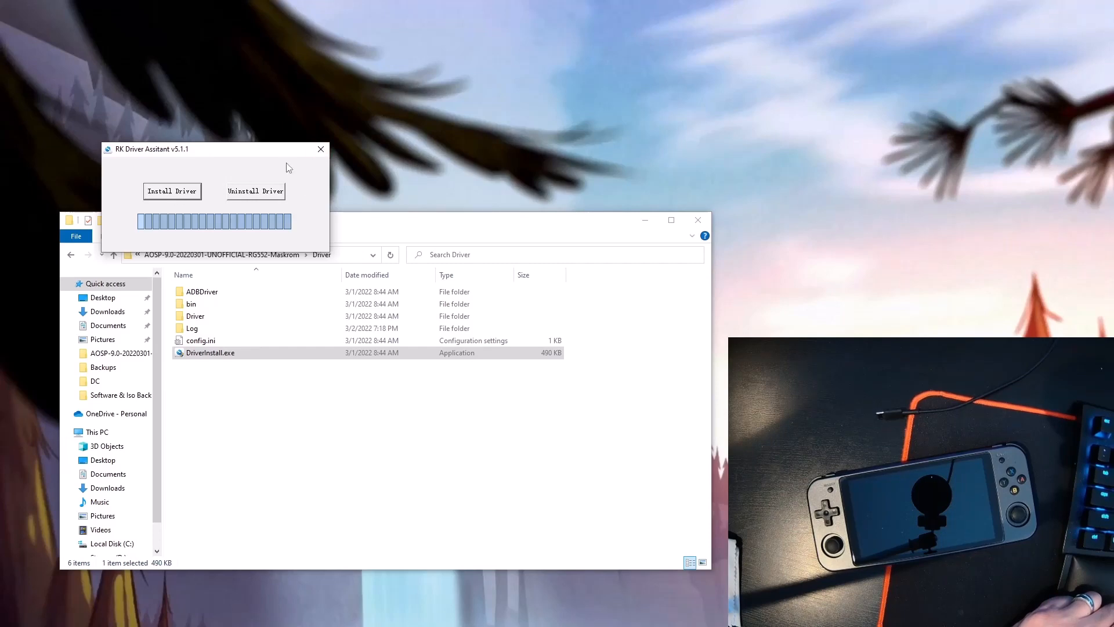
{"action": "left_click", "coordinate": [321, 150]}
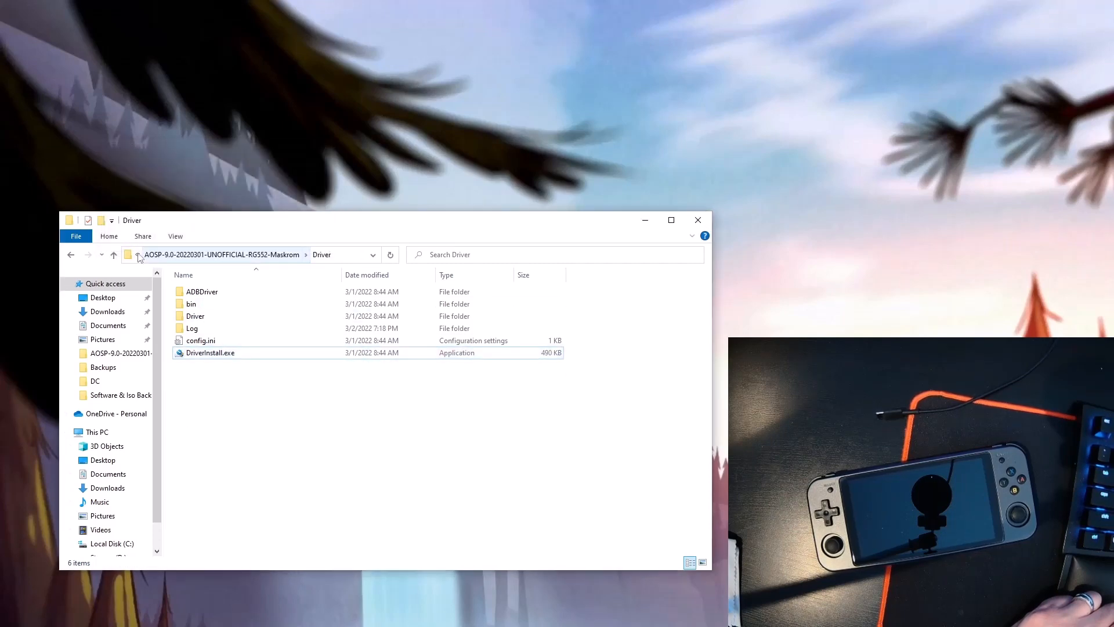
- Return to the Maskrom folder and confirm the RG552 appears under 'Class for rockusb devices'
{"action": "left_click", "coordinate": [112, 254]}
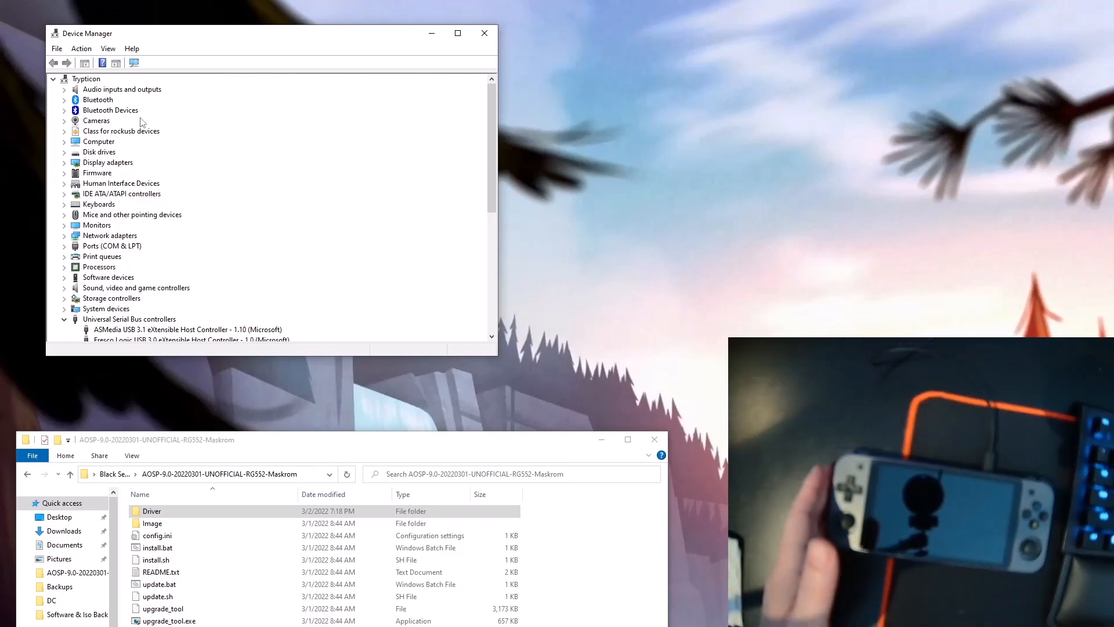
{"action": "left_click", "coordinate": [120, 131]}
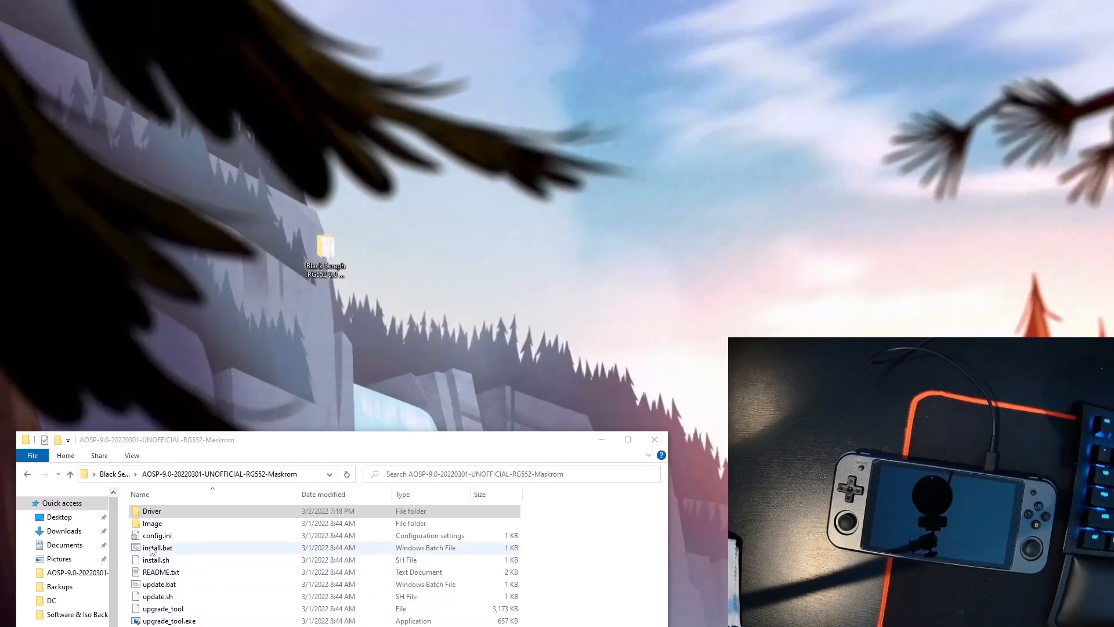
- Run install.bat in the Maskrom folder to flash the firmware onto the RG552
{"action": "left_click", "coordinate": [155, 559]}
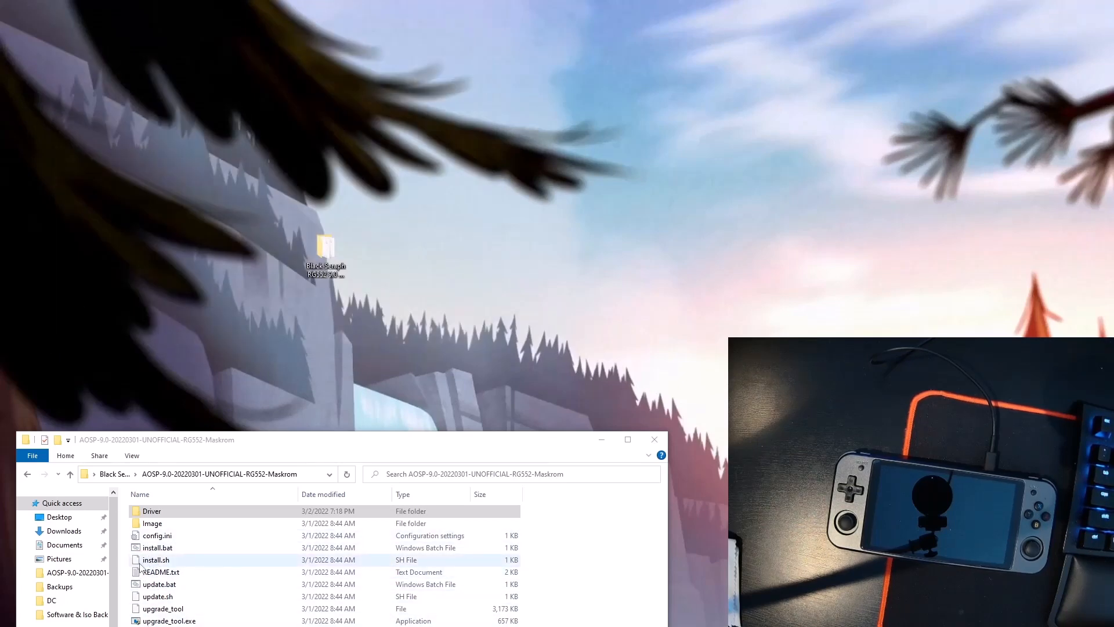
{"action": "left_click", "coordinate": [157, 547]}
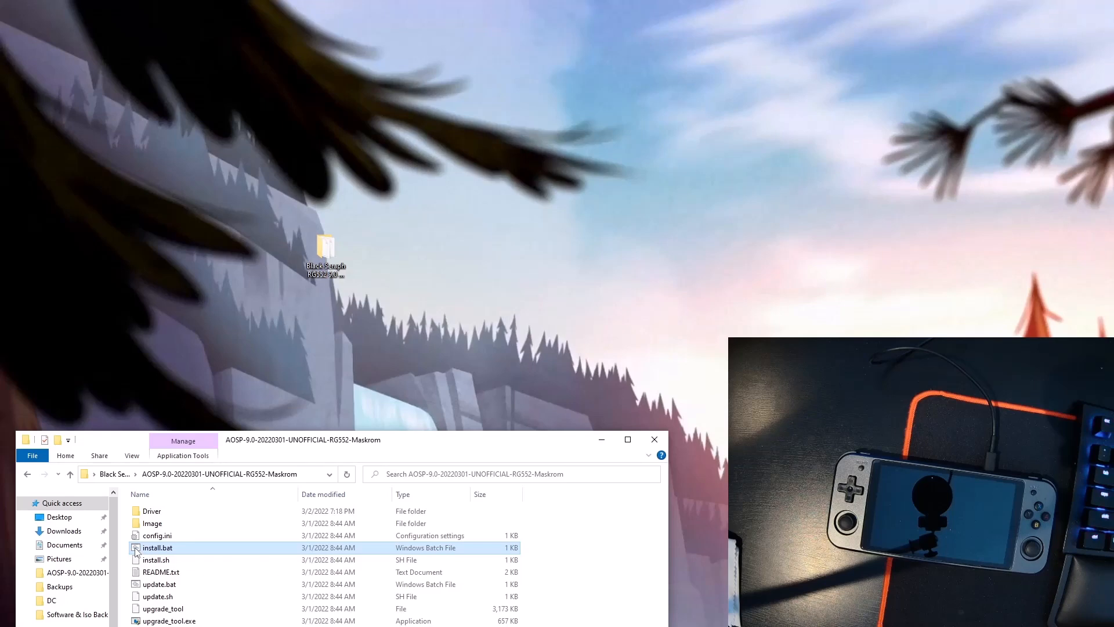
{"action": "mouse_move", "coordinate": [141, 555]}
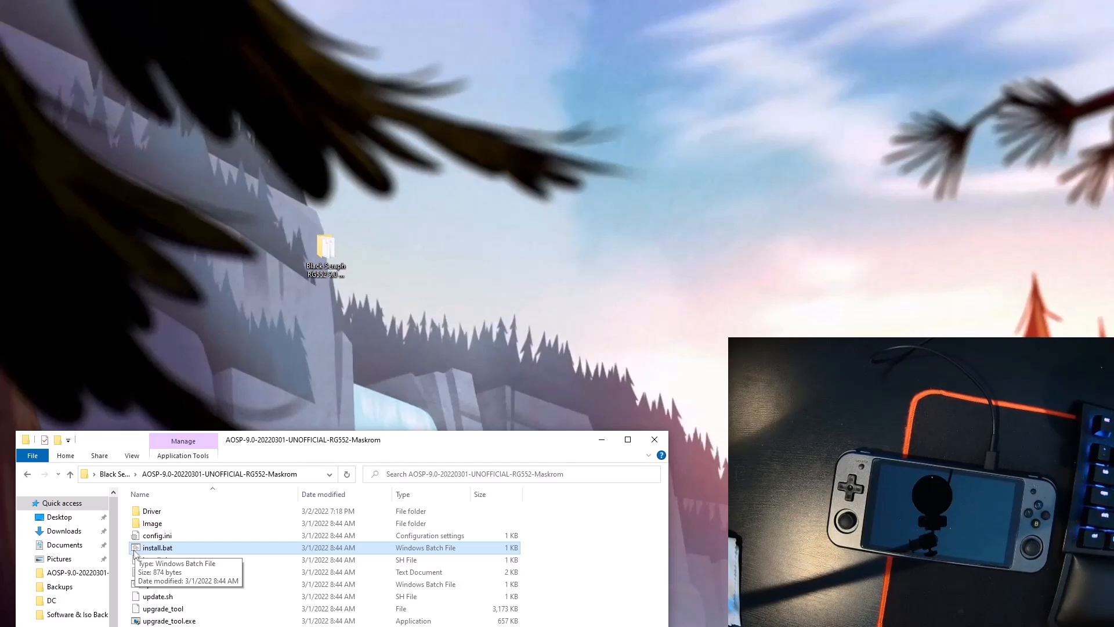
{"action": "double_click", "coordinate": [157, 546]}
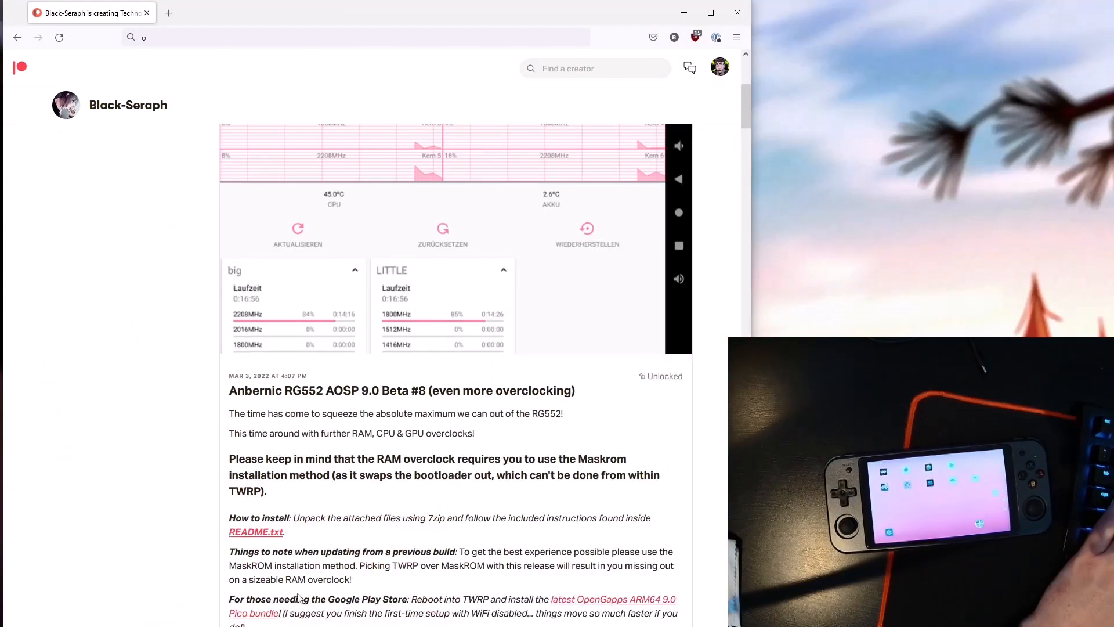
- On opengapps.org choose ARM64, Android 9.0, pico, then close the browser
{"action": "left_click", "coordinate": [593, 598]}
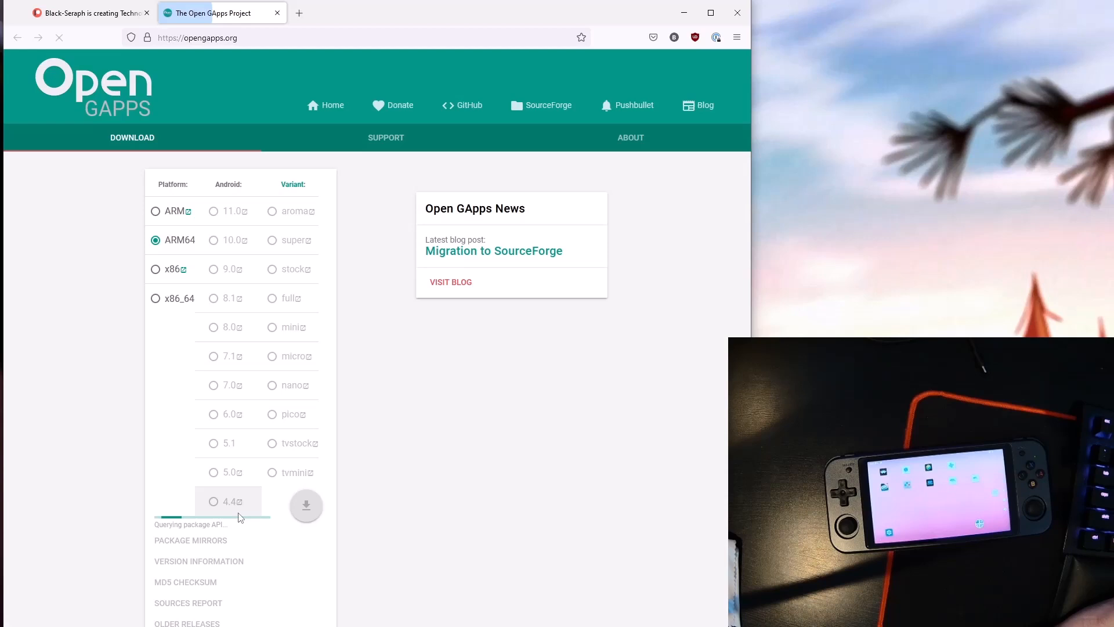
{"action": "left_click", "coordinate": [272, 413]}
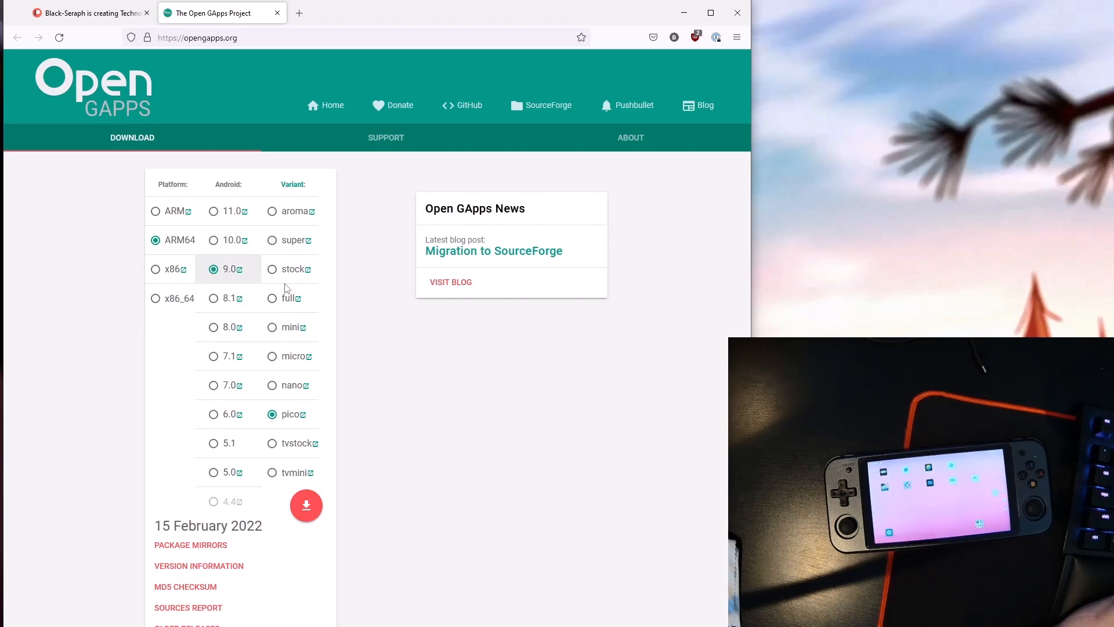
{"action": "mouse_move", "coordinate": [285, 423]}
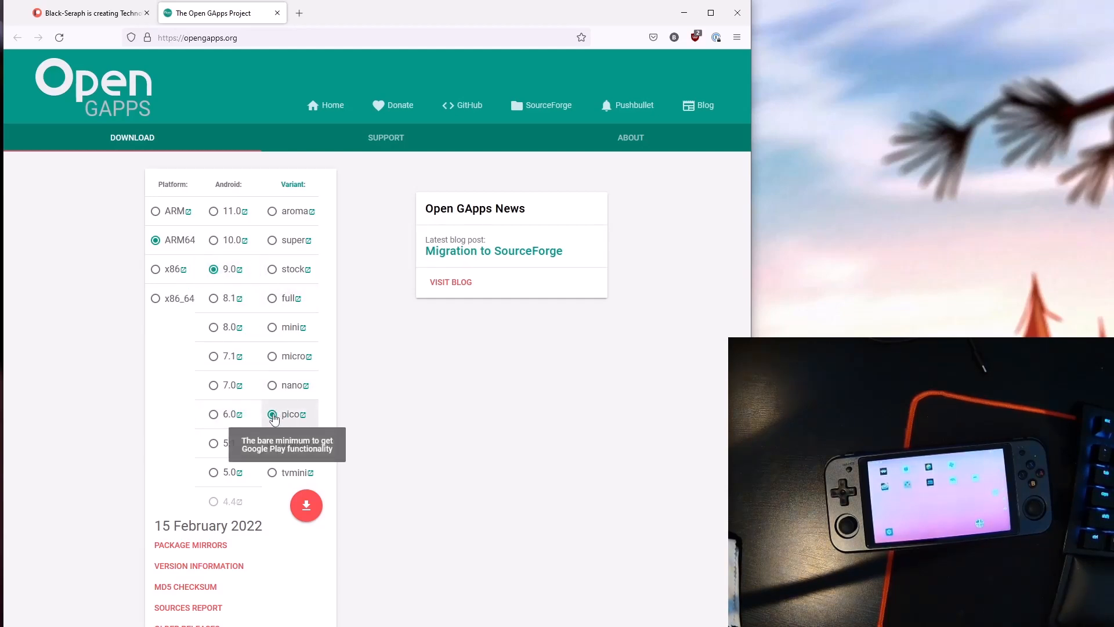
{"action": "left_click", "coordinate": [273, 414]}
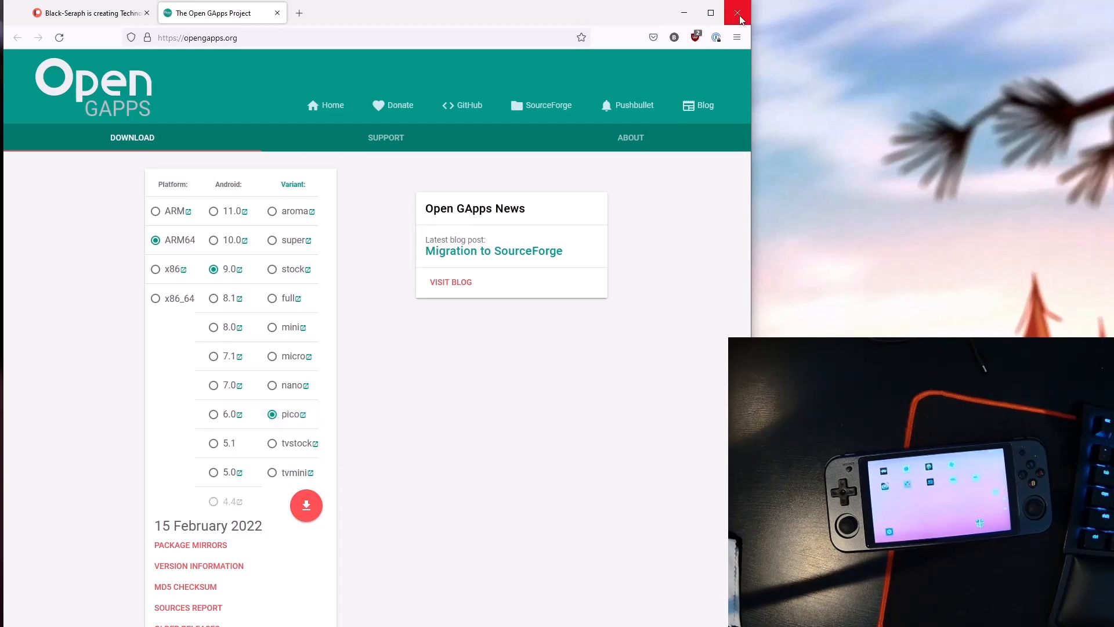
{"action": "left_click", "coordinate": [738, 13]}
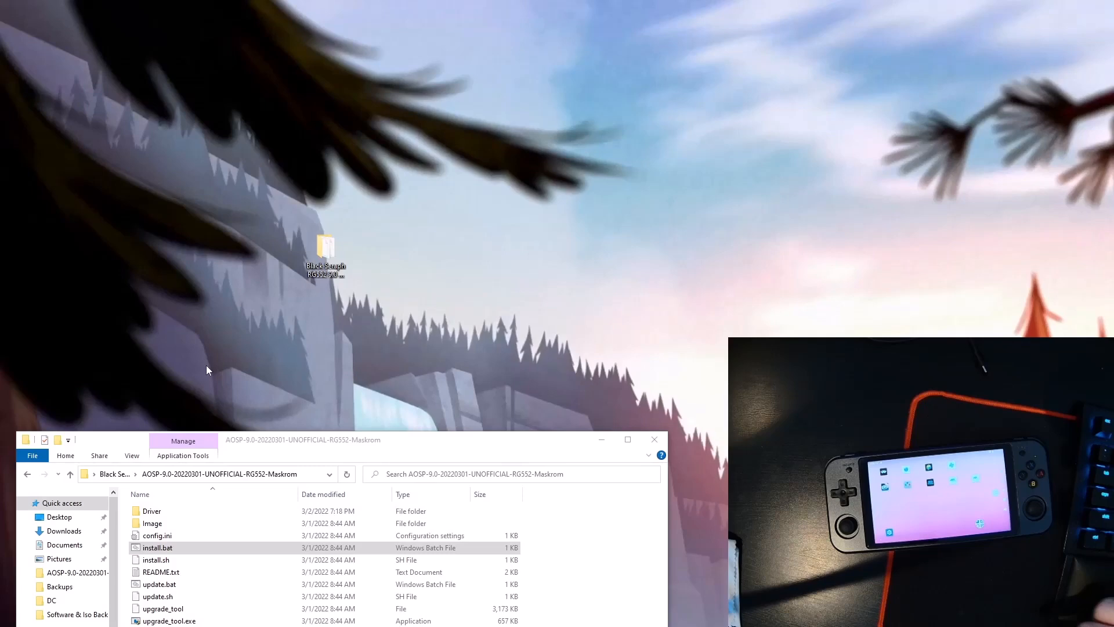